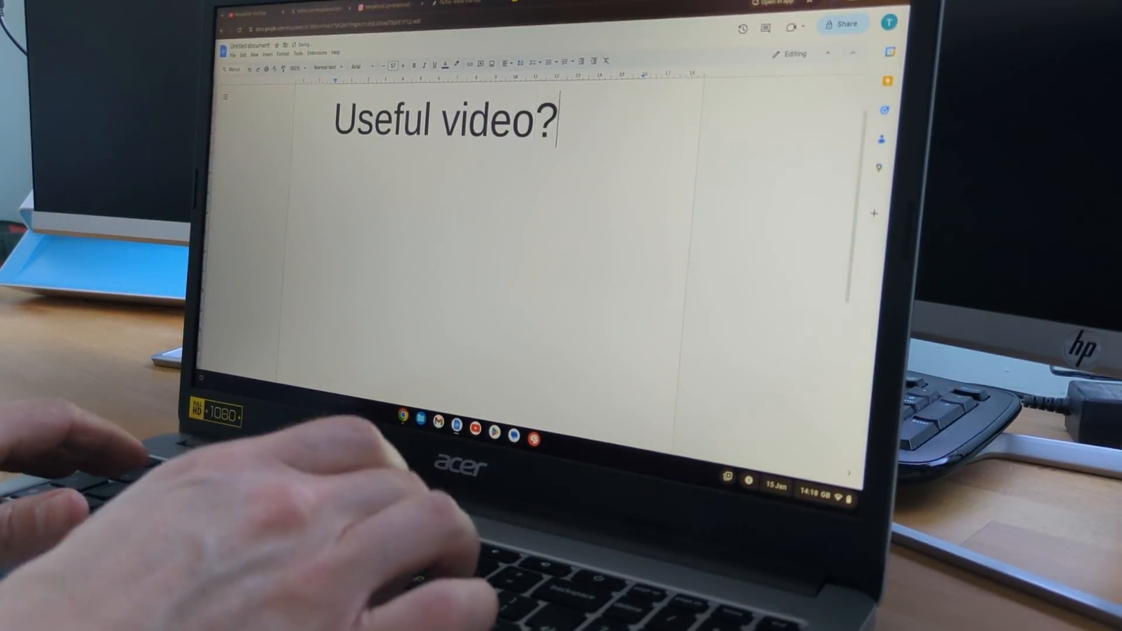
# - Write the call-to-action line "Like, sub and click the bell" under the heading
pyautogui.write('Like, sub and')
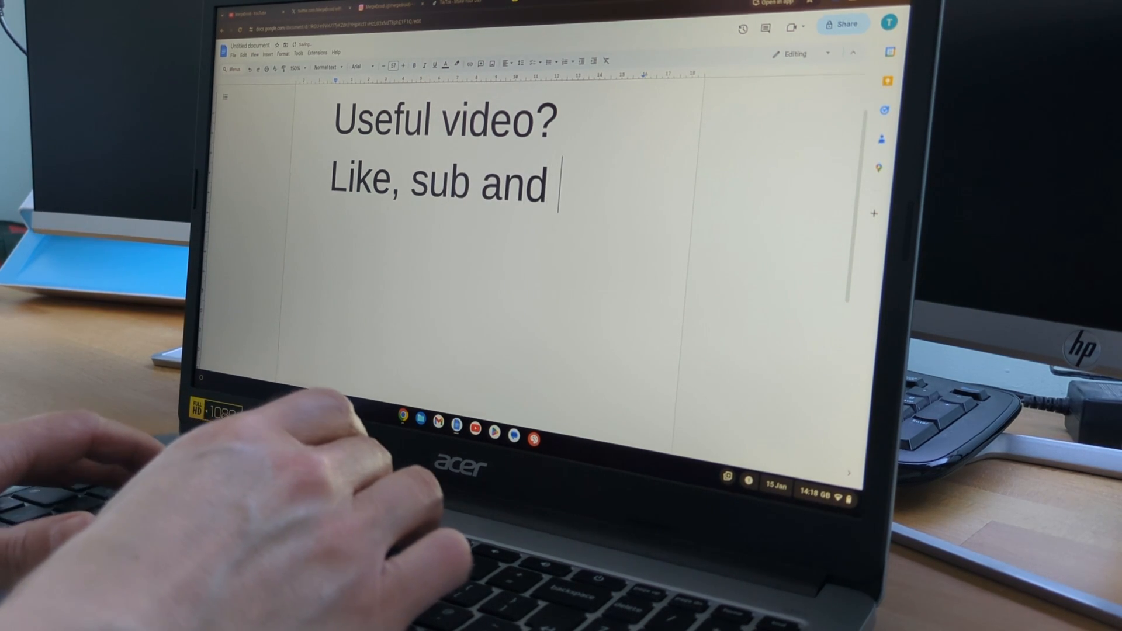
pyautogui.write('click the bell')
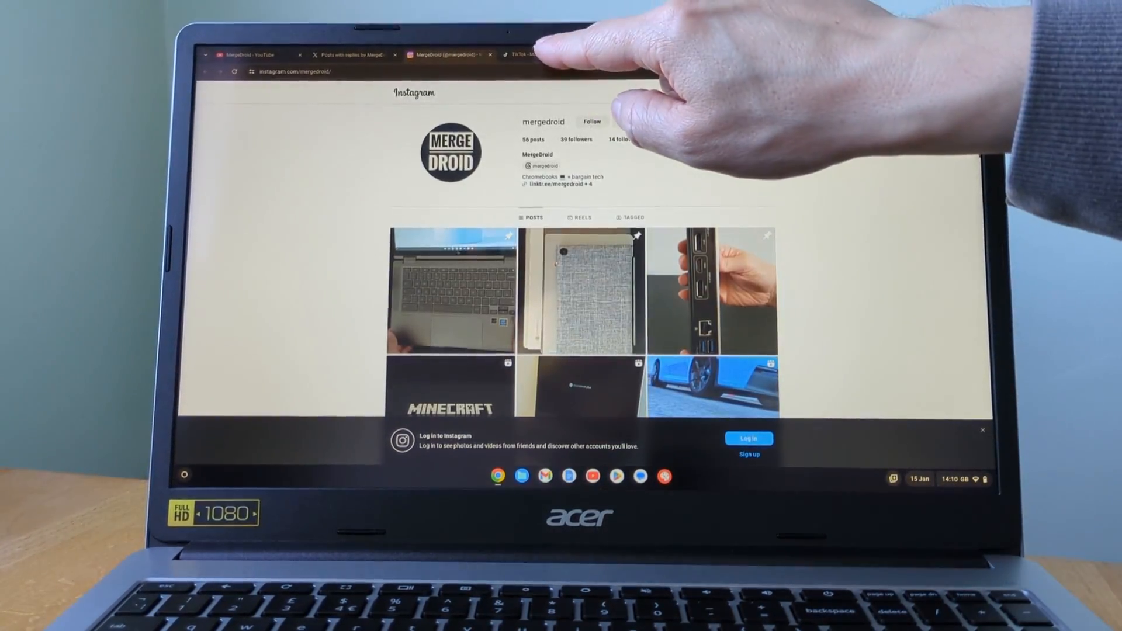
# - Switch to the mergedroid TikTok profile and scroll its video grid to see more clips
pyautogui.click(519, 55)
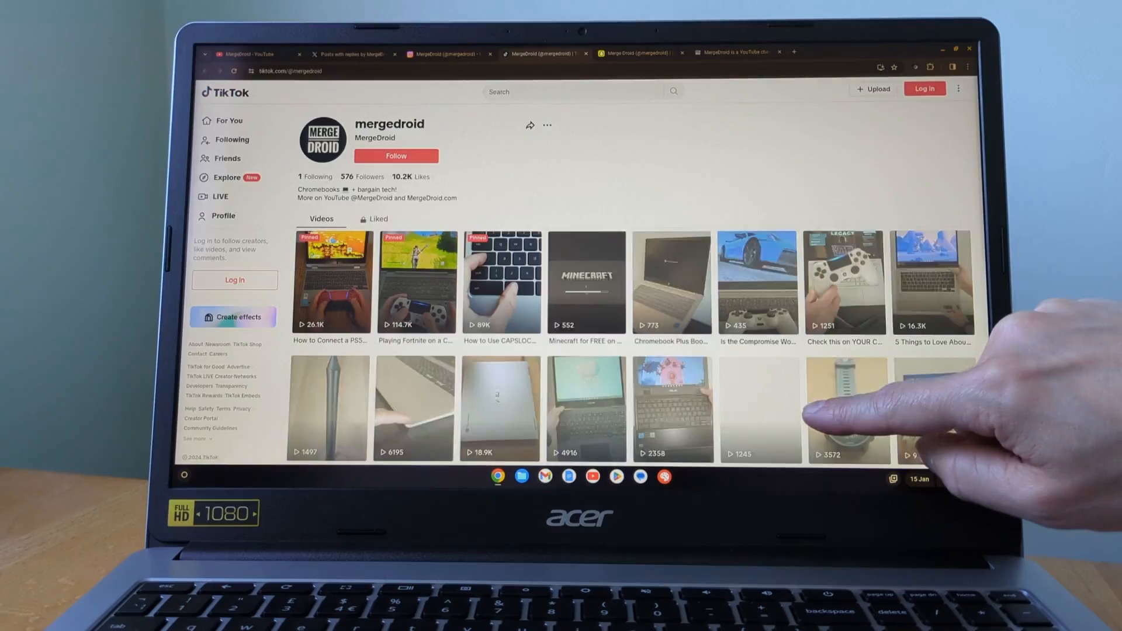
pyautogui.scroll(-3)
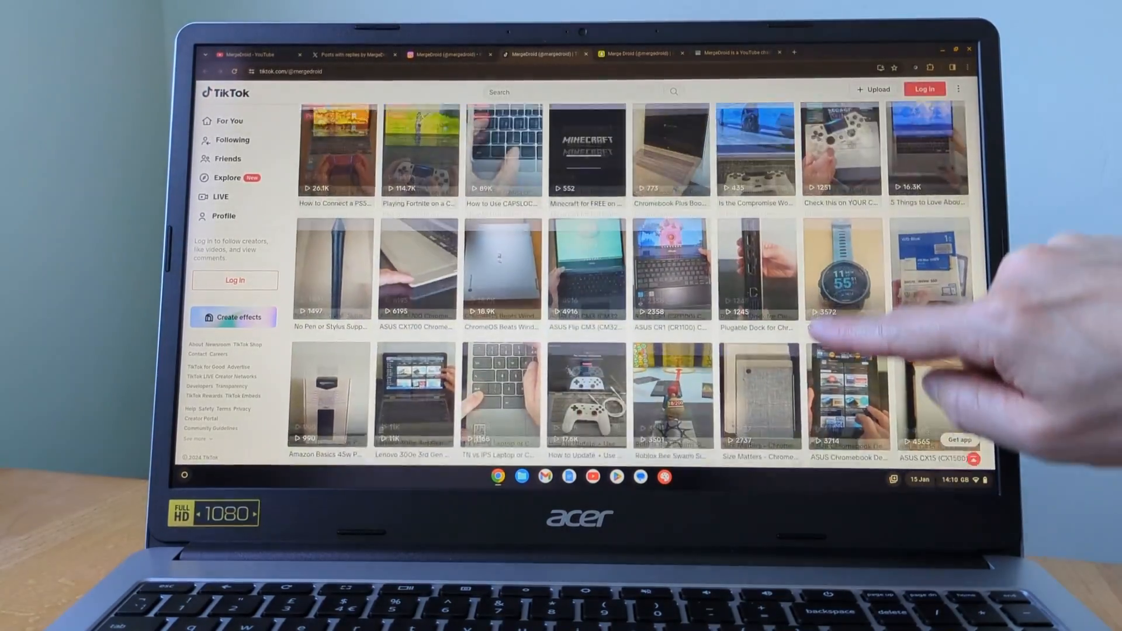